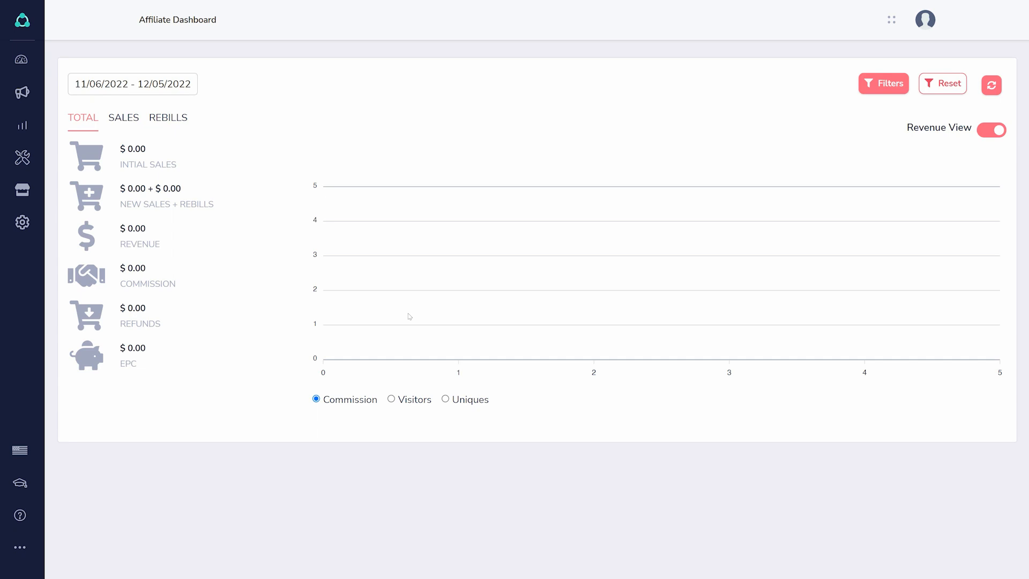
mouse_move(11, 217)
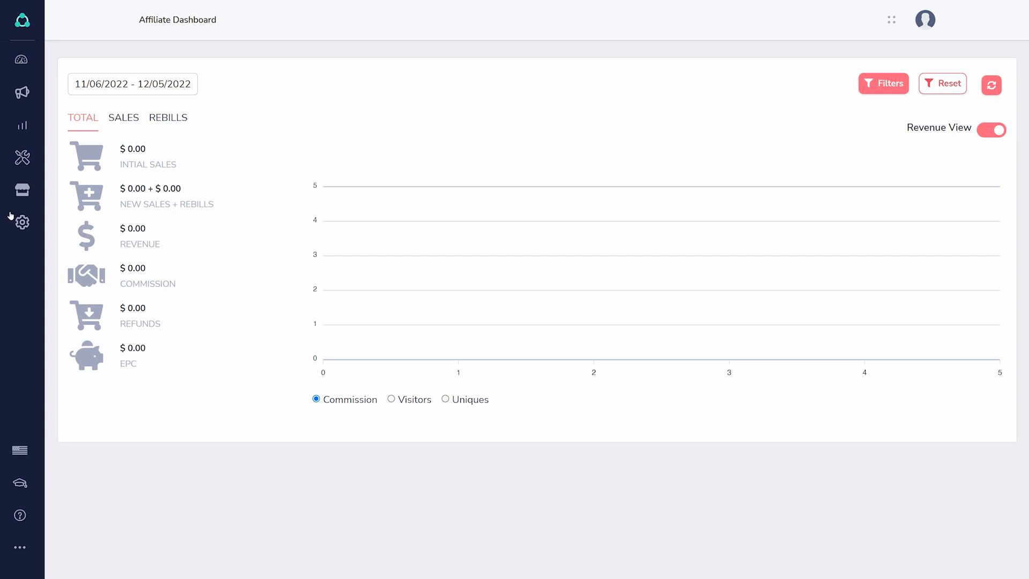
Step: Show the Wire transfer payment details form in the affiliate Payment settings
click(21, 222)
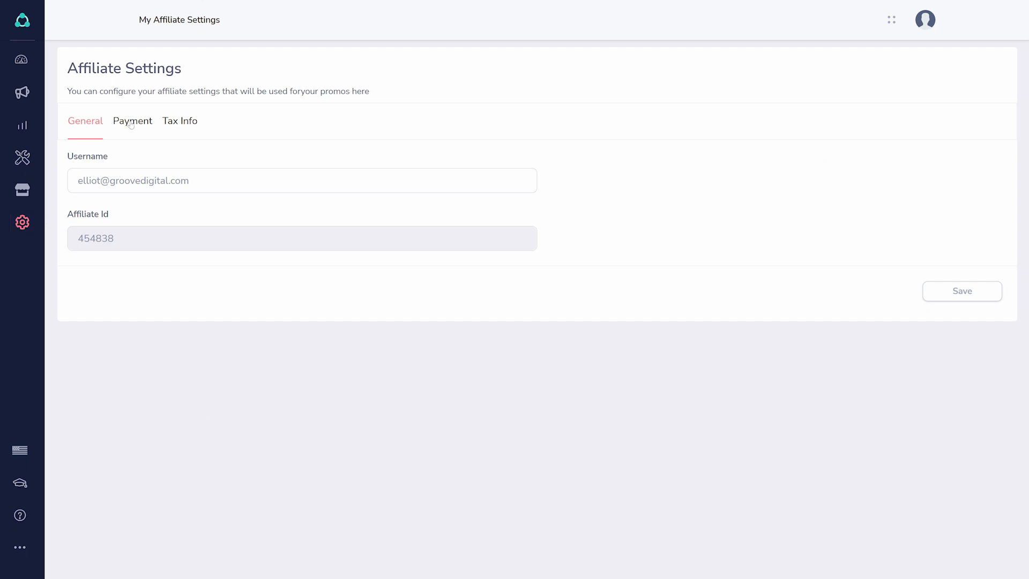
click(131, 121)
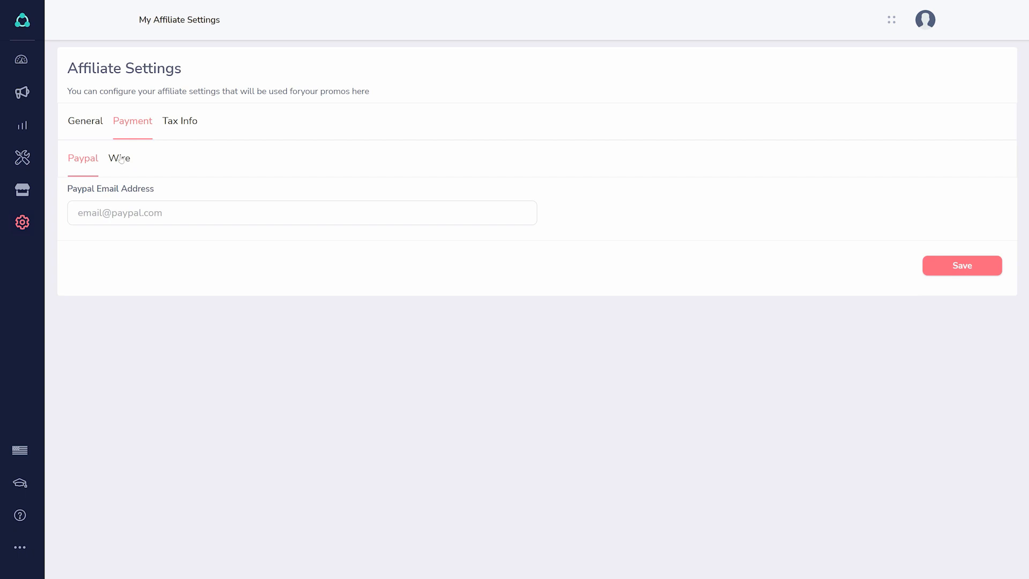
click(119, 158)
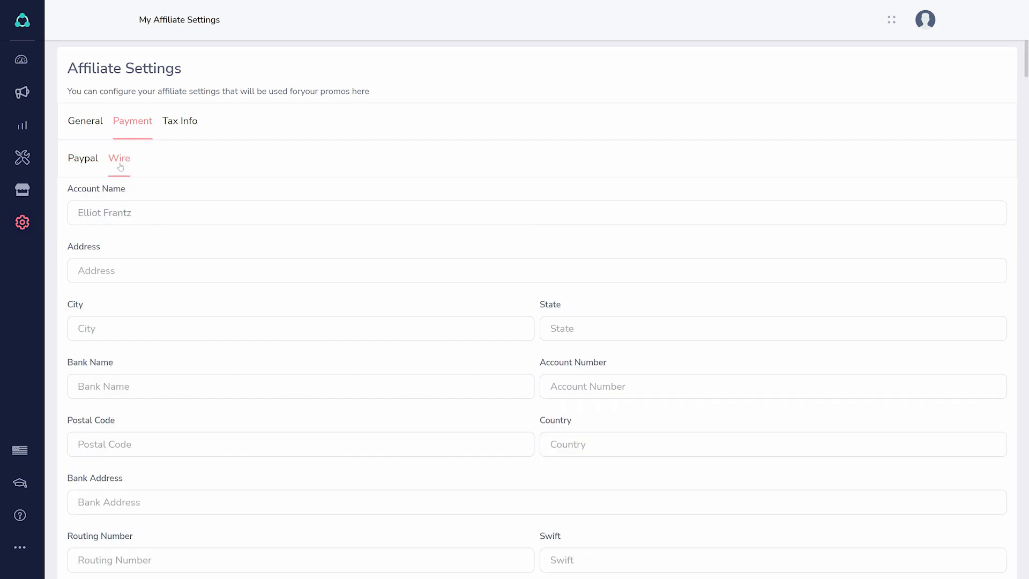
mouse_move(227, 116)
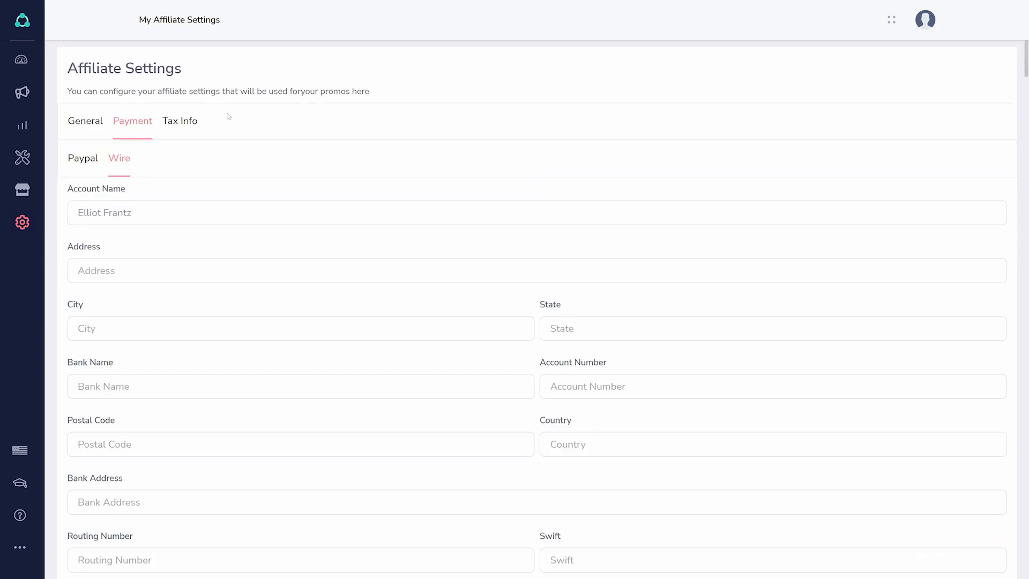
Step: In Tax Info, choose the 'Non US citizen/company using a US address' status to reveal the W-8BEN steps
click(180, 121)
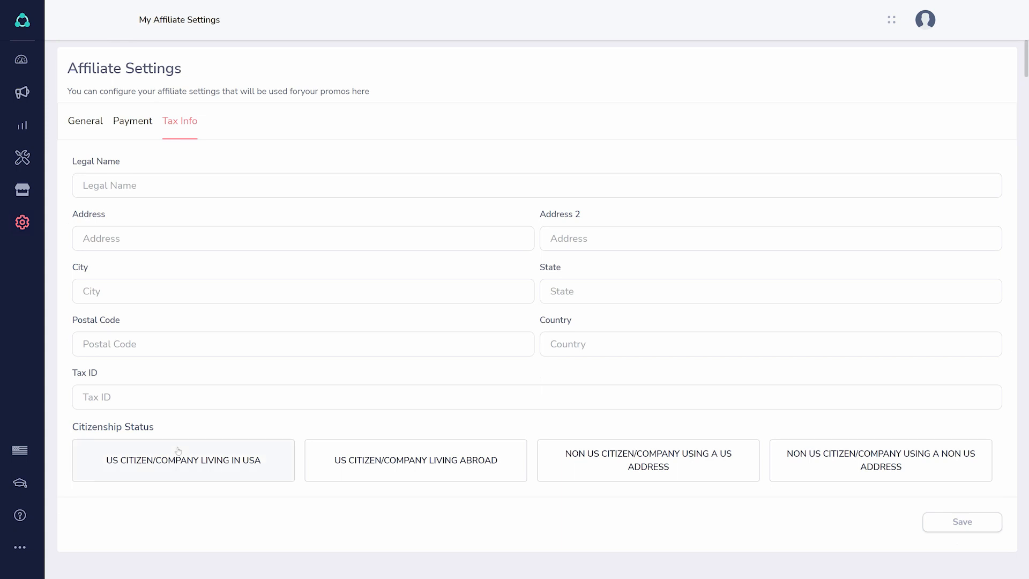
click(648, 460)
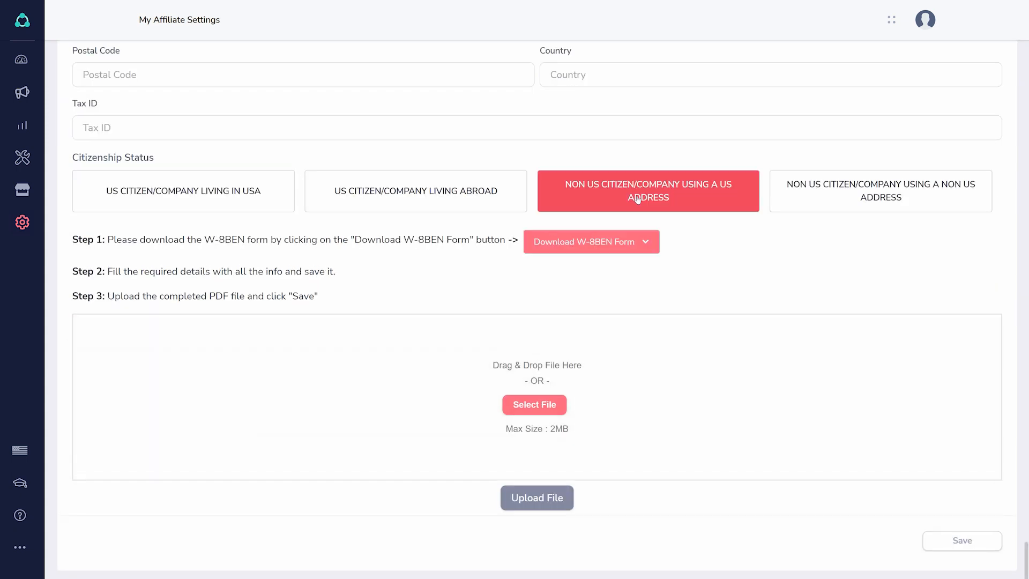